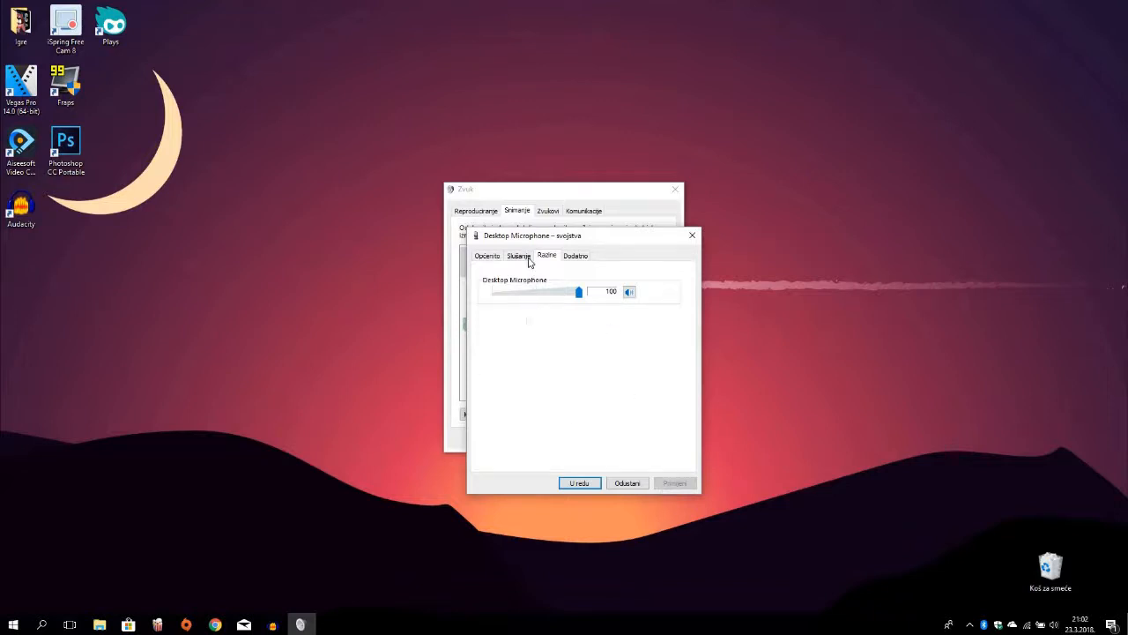
Step: Switch the Desktop Microphone properties to the Listen (Slušanje) tab
click(519, 256)
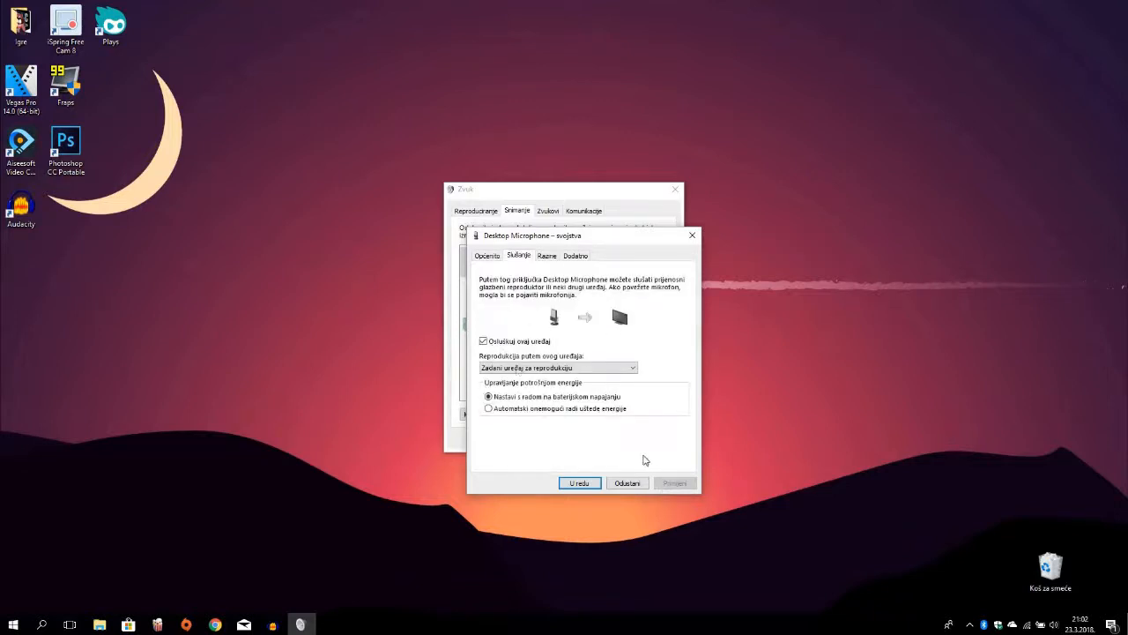
mouse_move(643, 458)
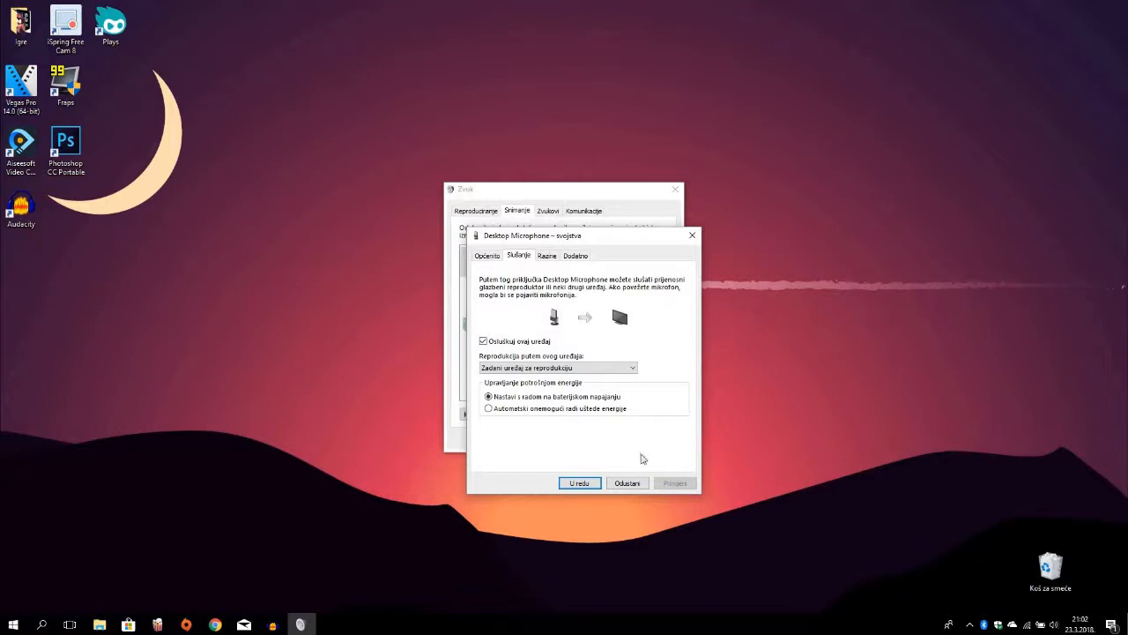
mouse_move(642, 455)
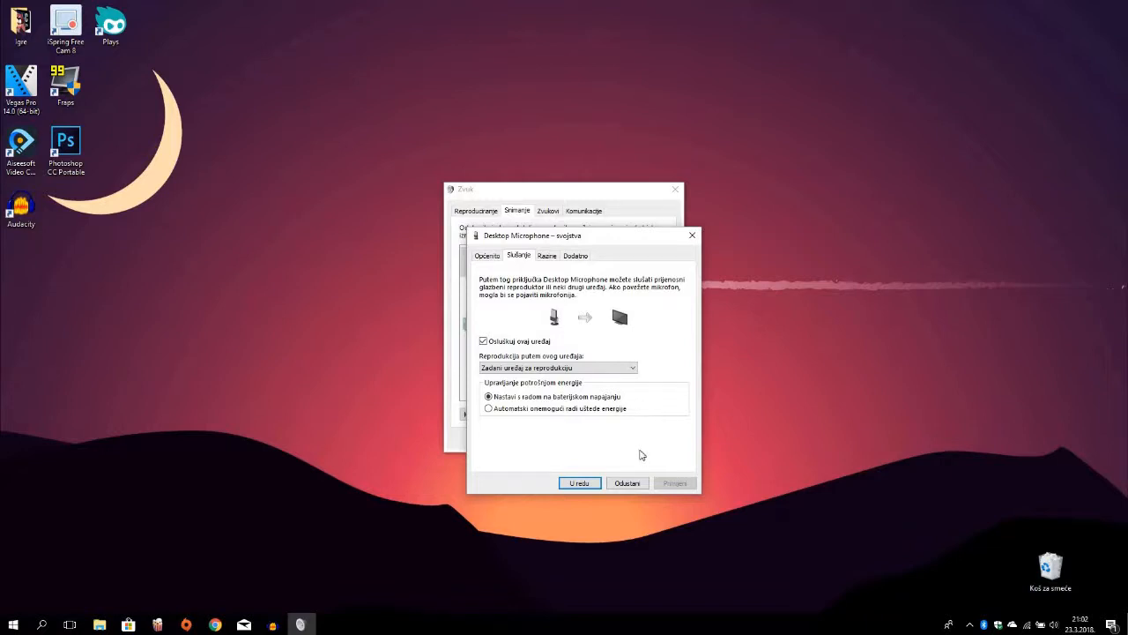
mouse_move(639, 452)
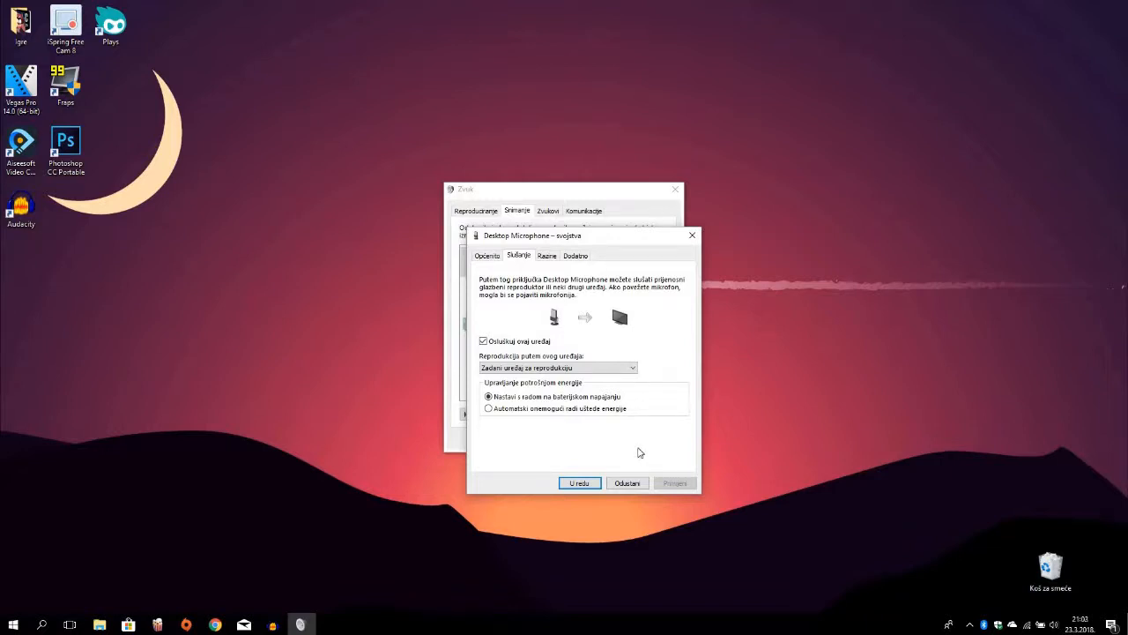
mouse_move(645, 452)
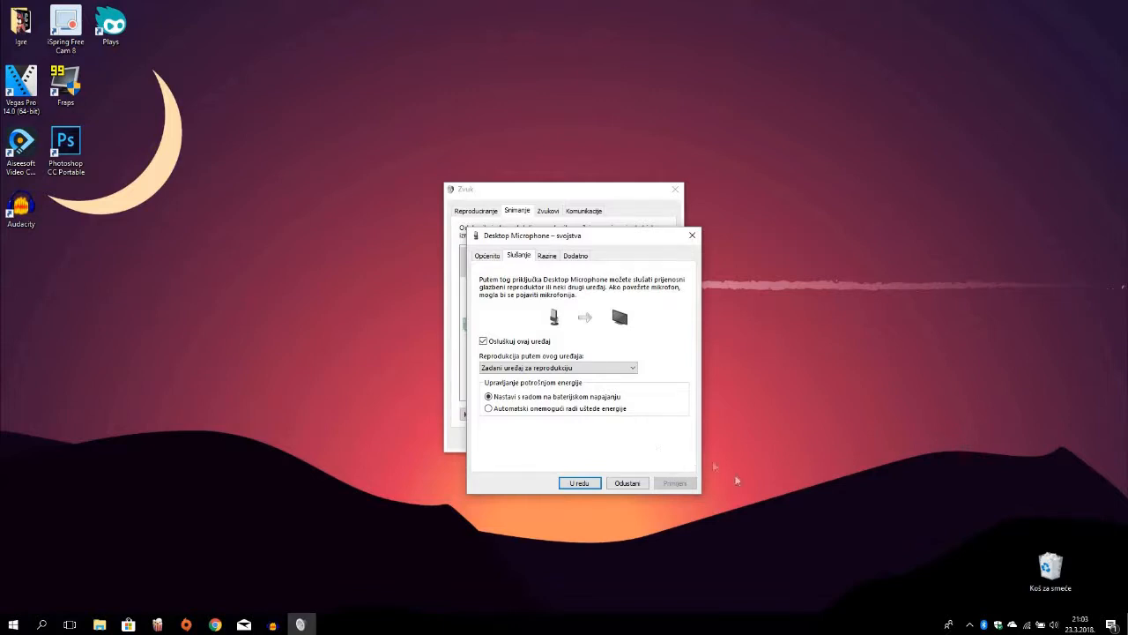
mouse_move(710, 459)
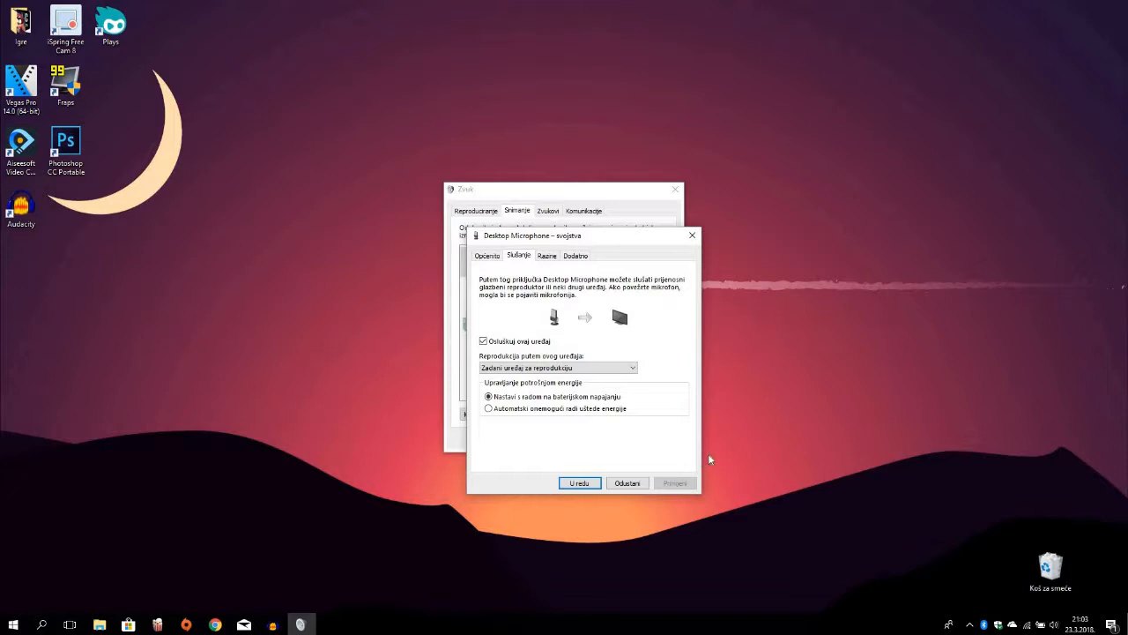
mouse_move(703, 452)
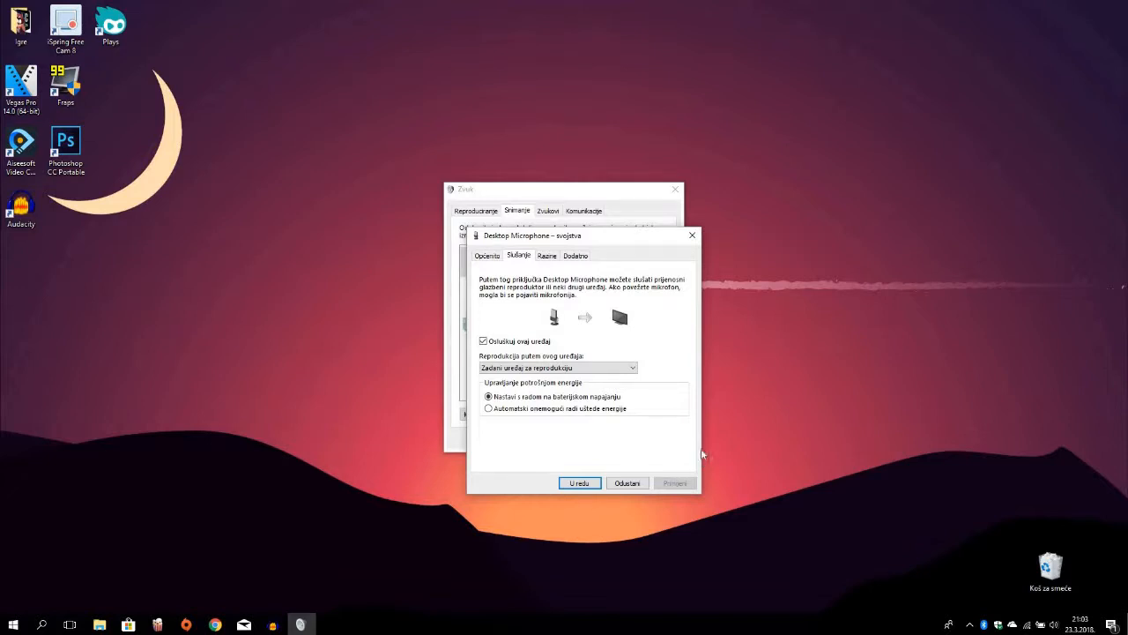
mouse_move(442, 523)
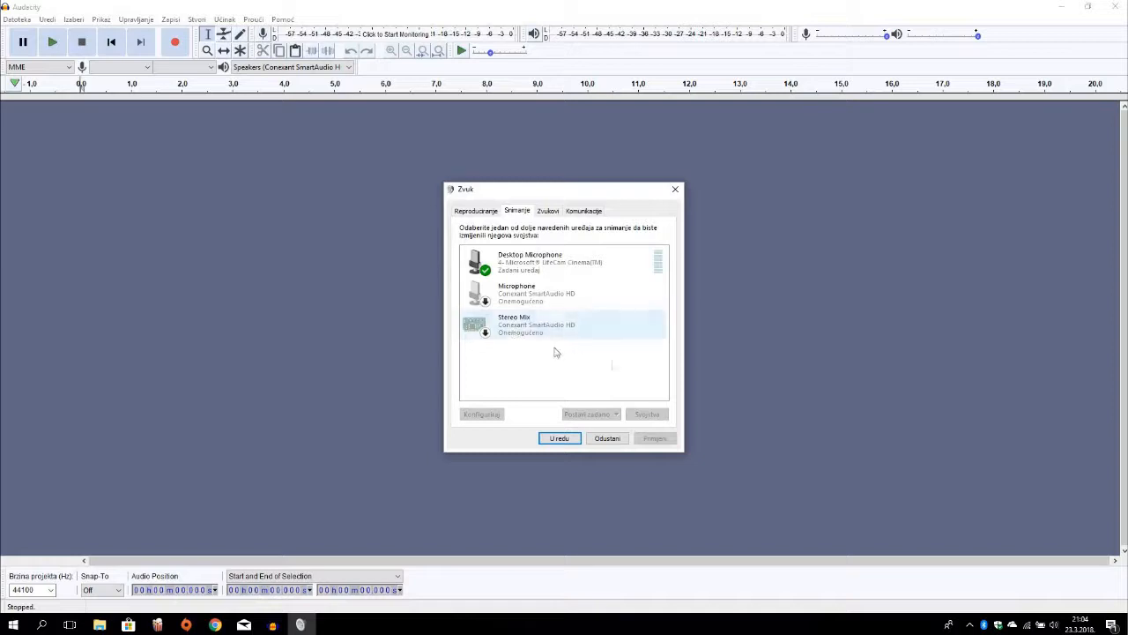
mouse_move(630, 319)
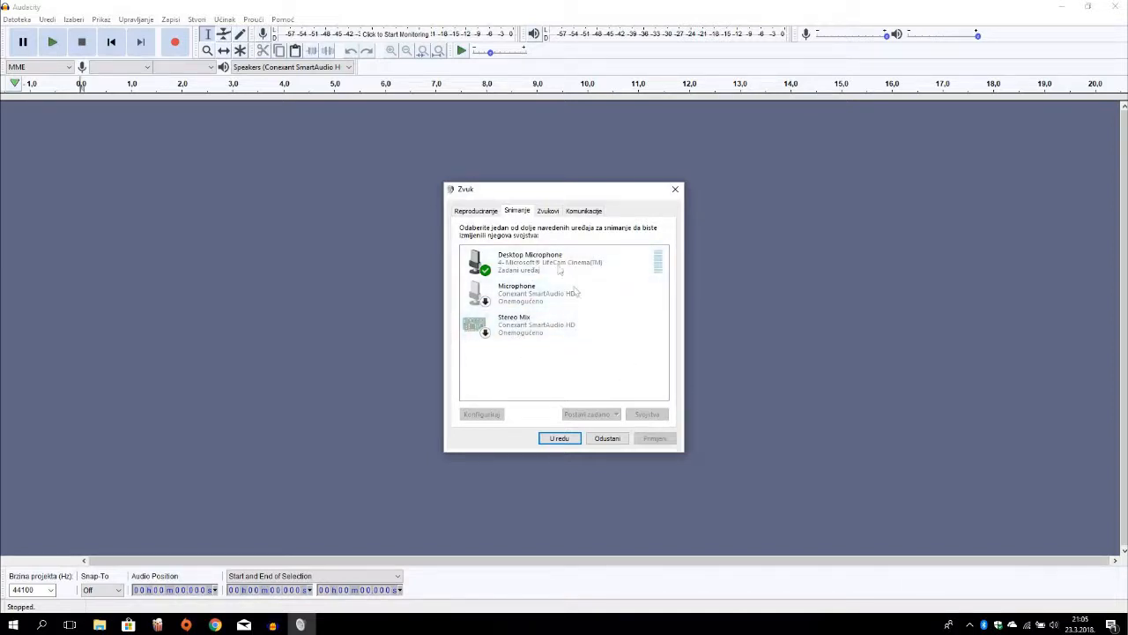
Step: Select Desktop Microphone in the Recording (Snimanje) device list
click(555, 261)
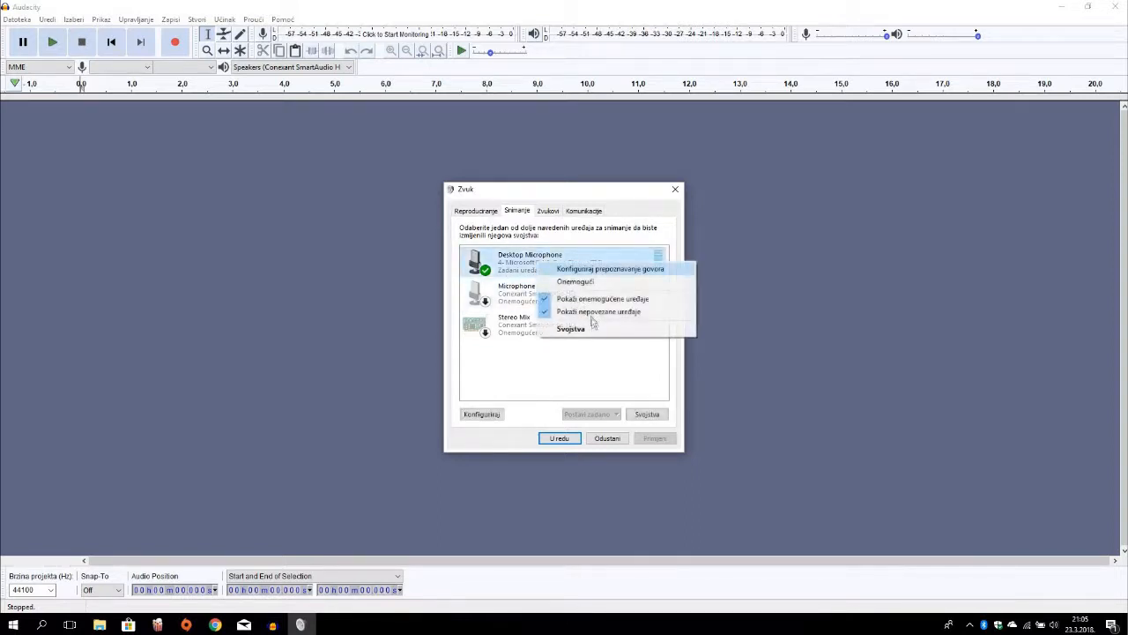
Step: Reopen Desktop Microphone properties and view its Levels tab showing level 80
click(570, 329)
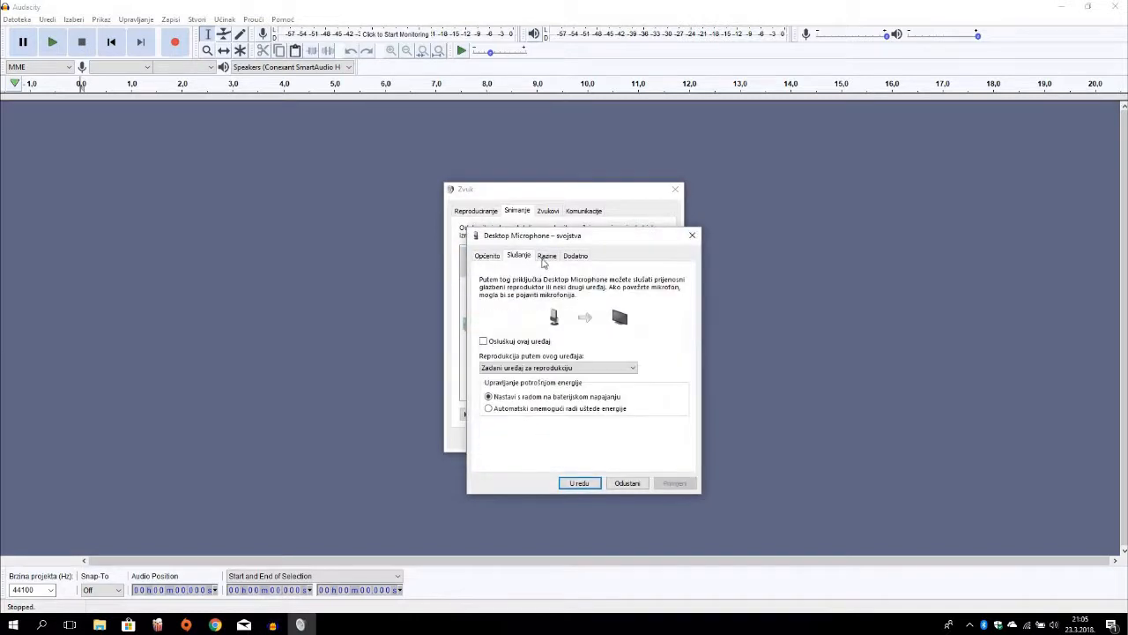
click(546, 255)
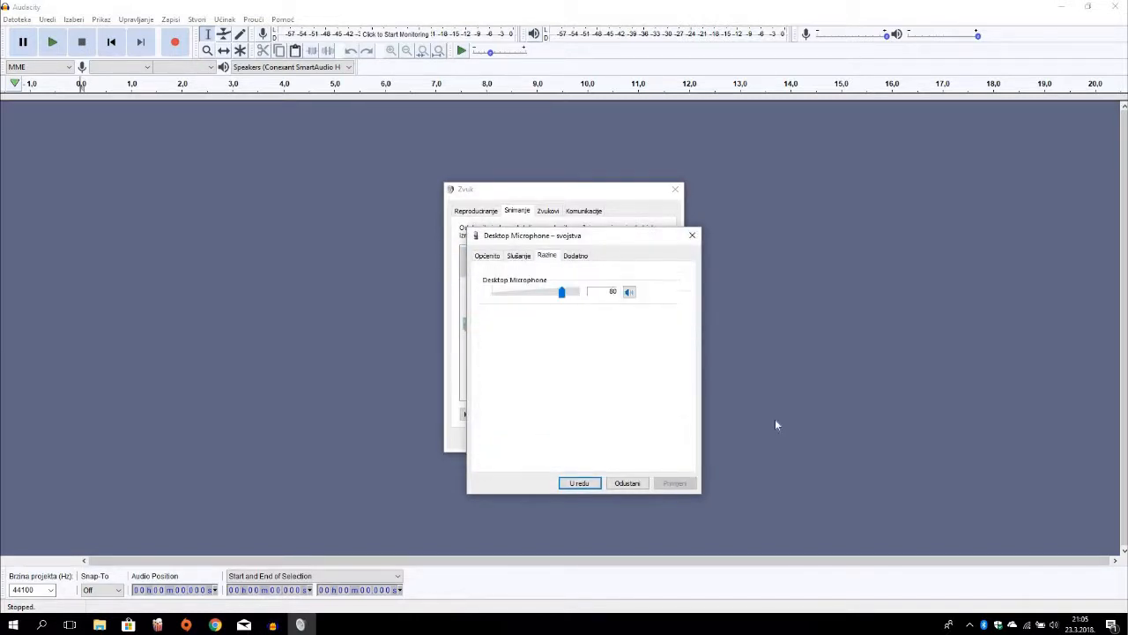
mouse_move(771, 428)
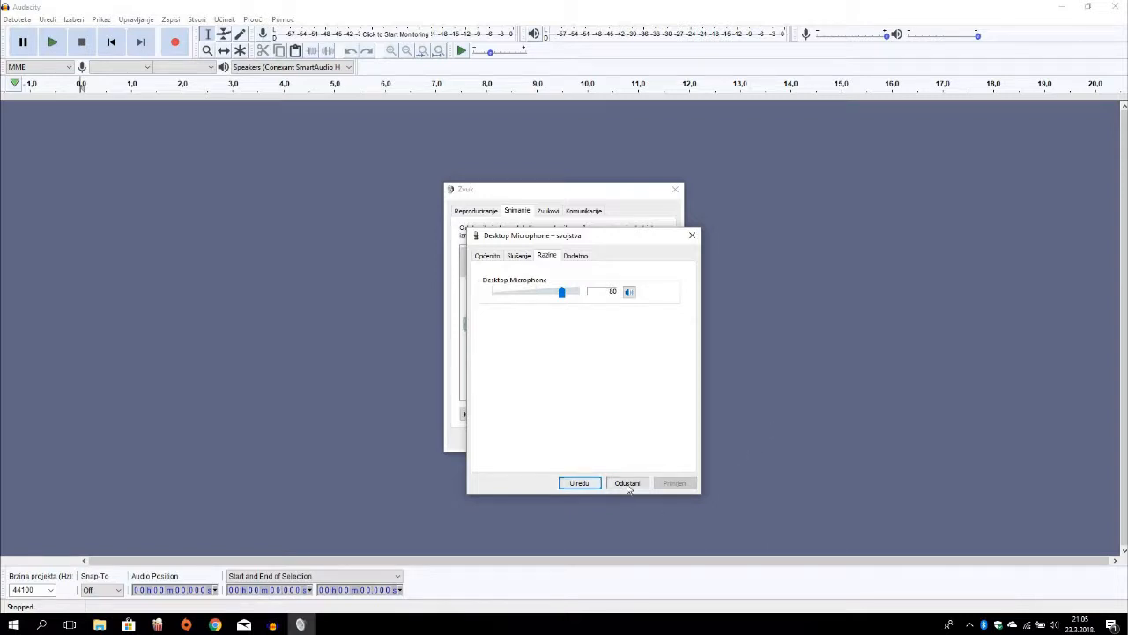
Step: Close the microphone properties and Sound dialogs to reveal the empty Audacity project
click(627, 482)
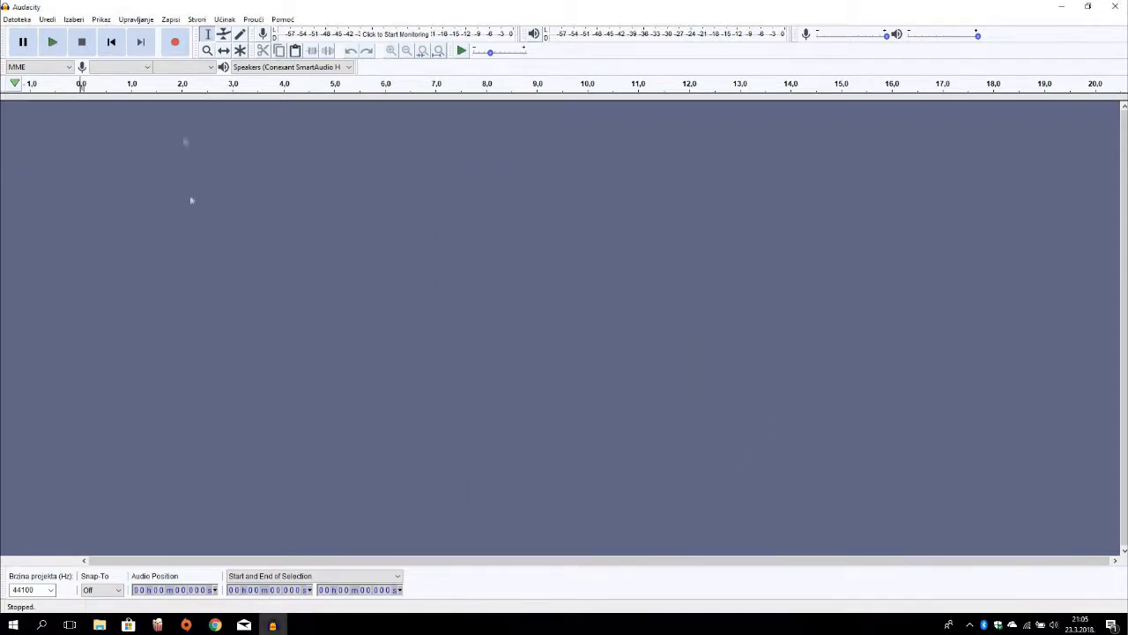
mouse_move(176, 235)
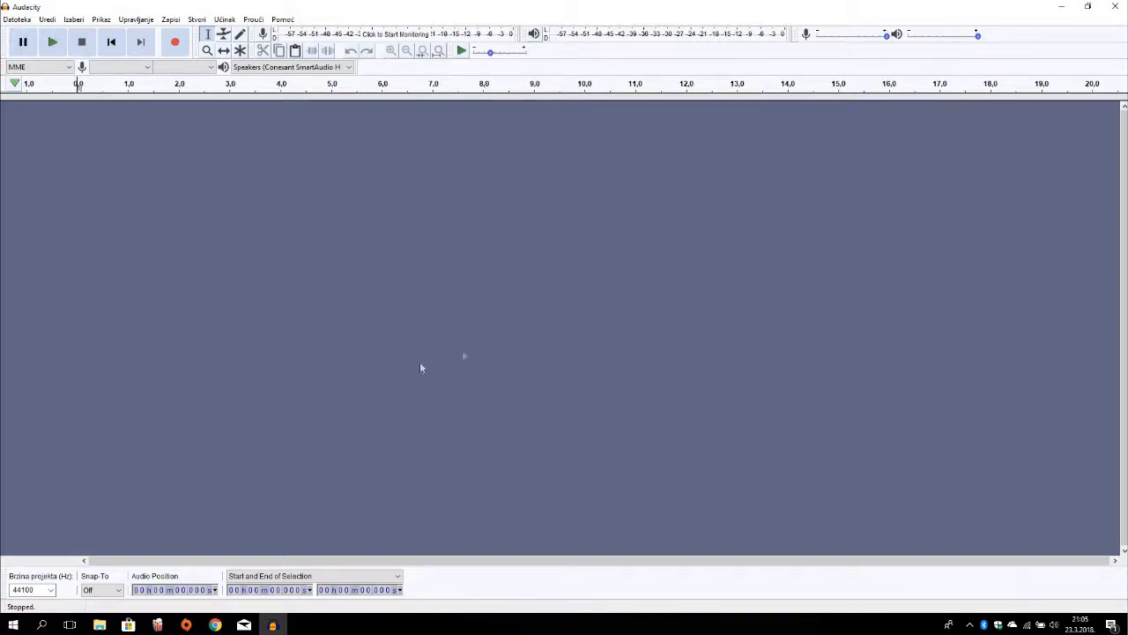
mouse_move(450, 444)
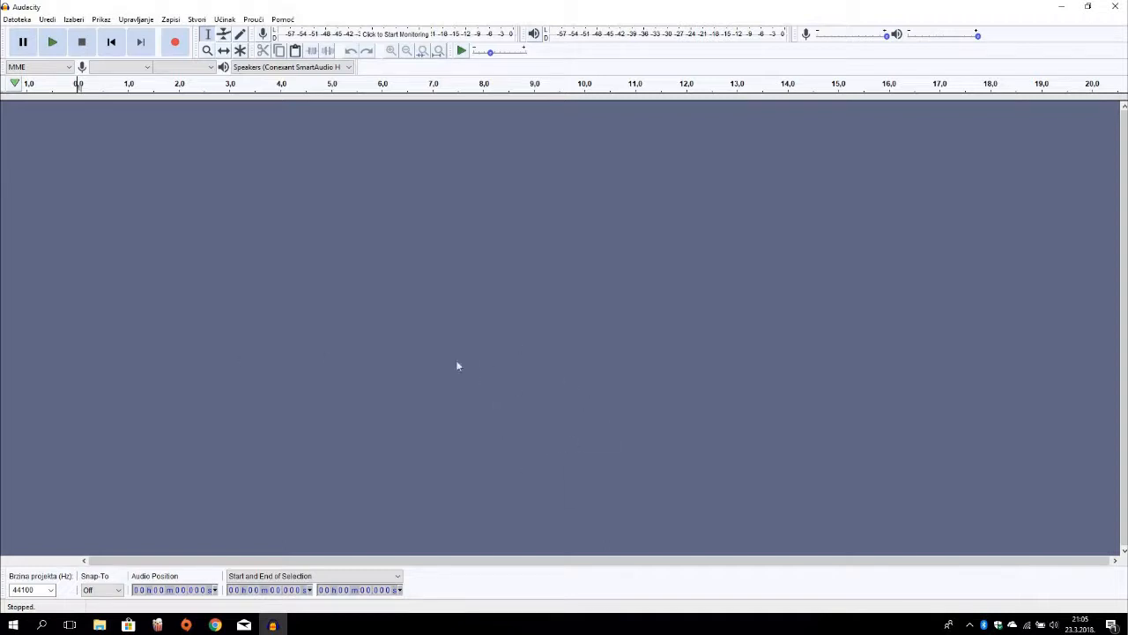
mouse_move(386, 404)
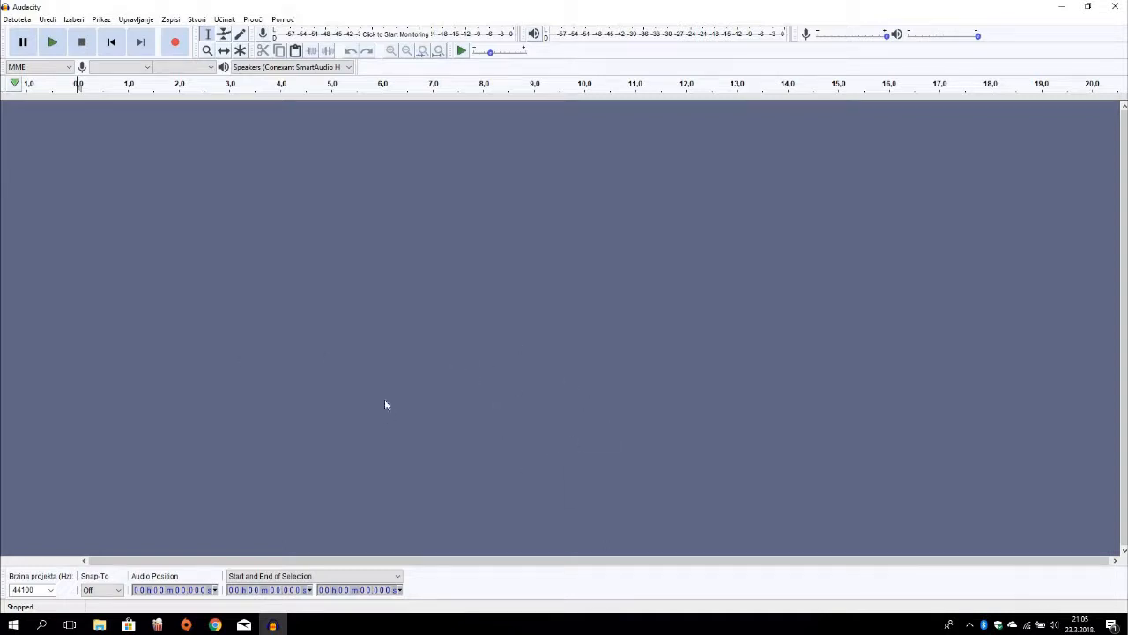
mouse_move(389, 405)
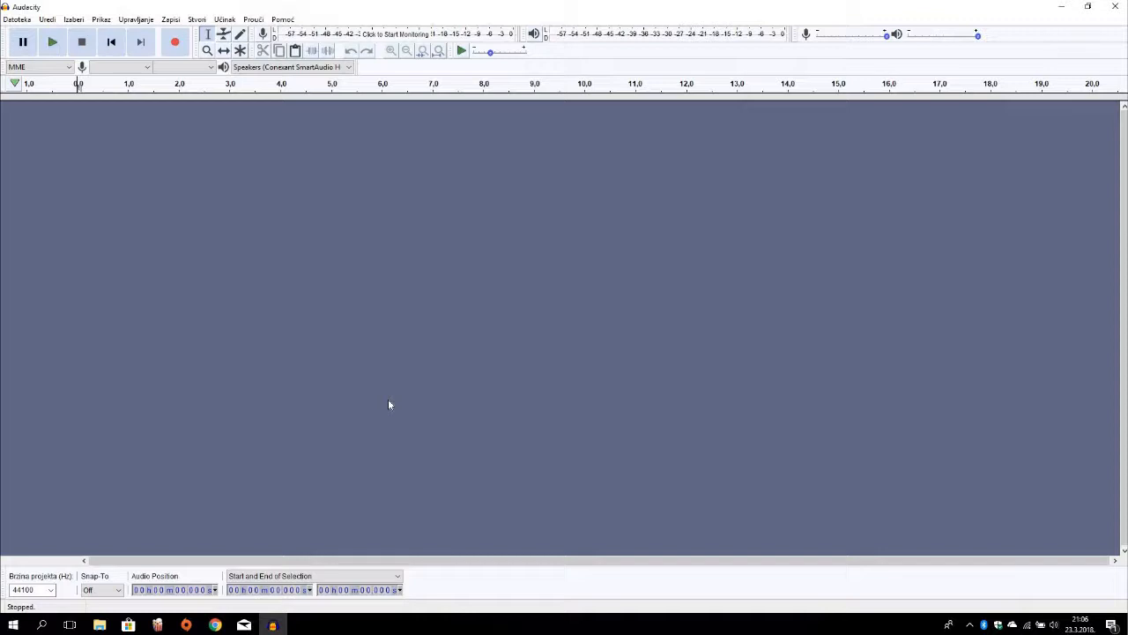
mouse_move(444, 241)
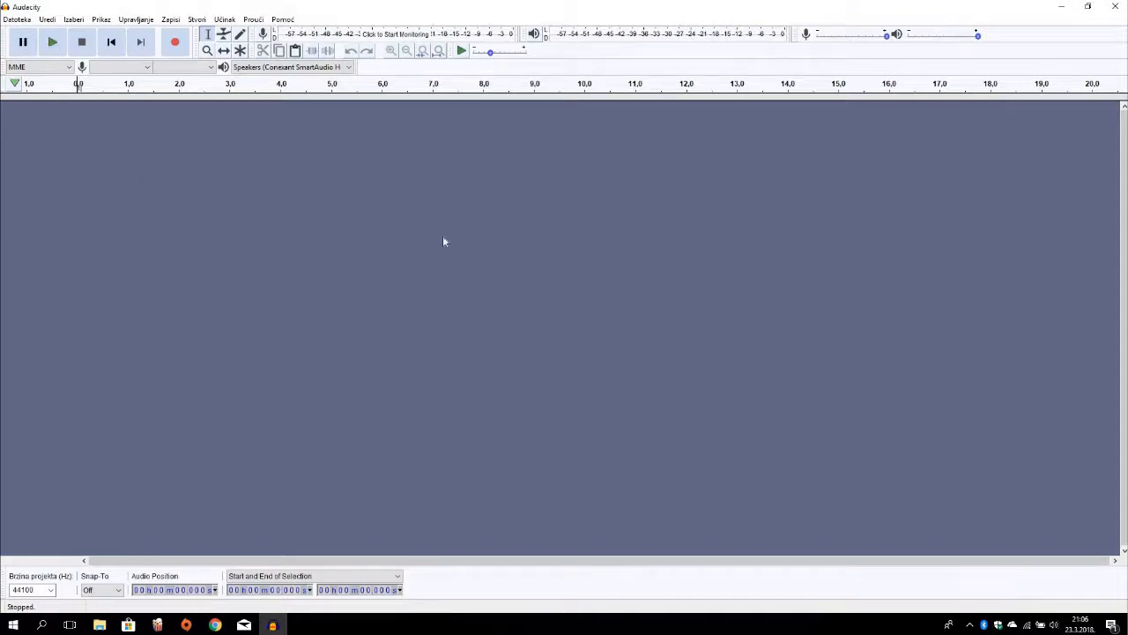
mouse_move(473, 216)
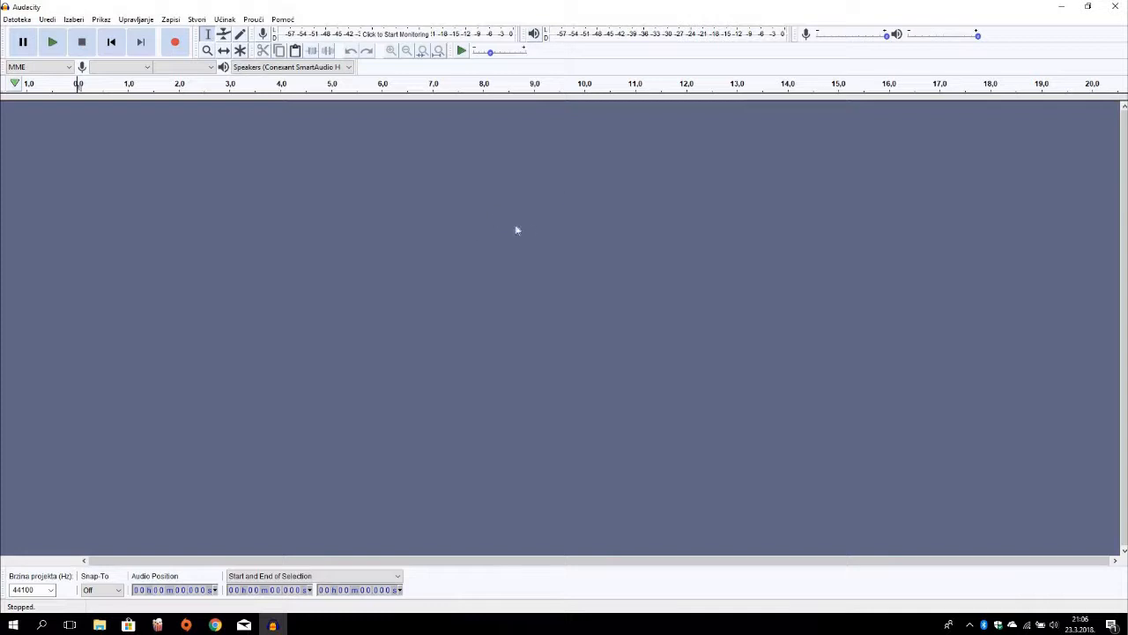
mouse_move(256, 30)
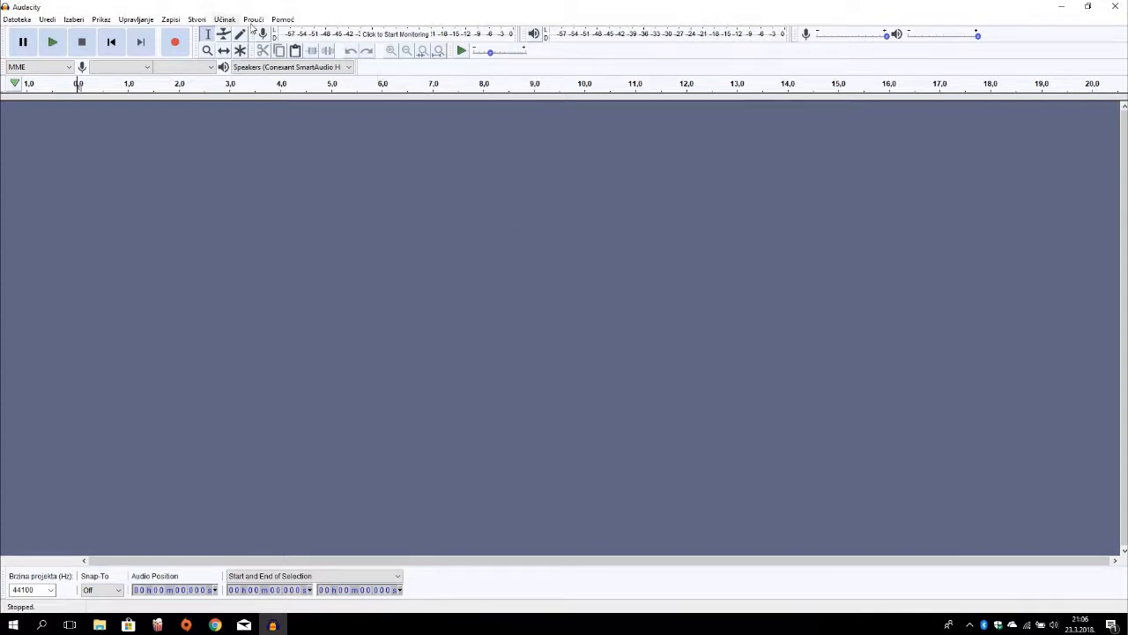
click(224, 18)
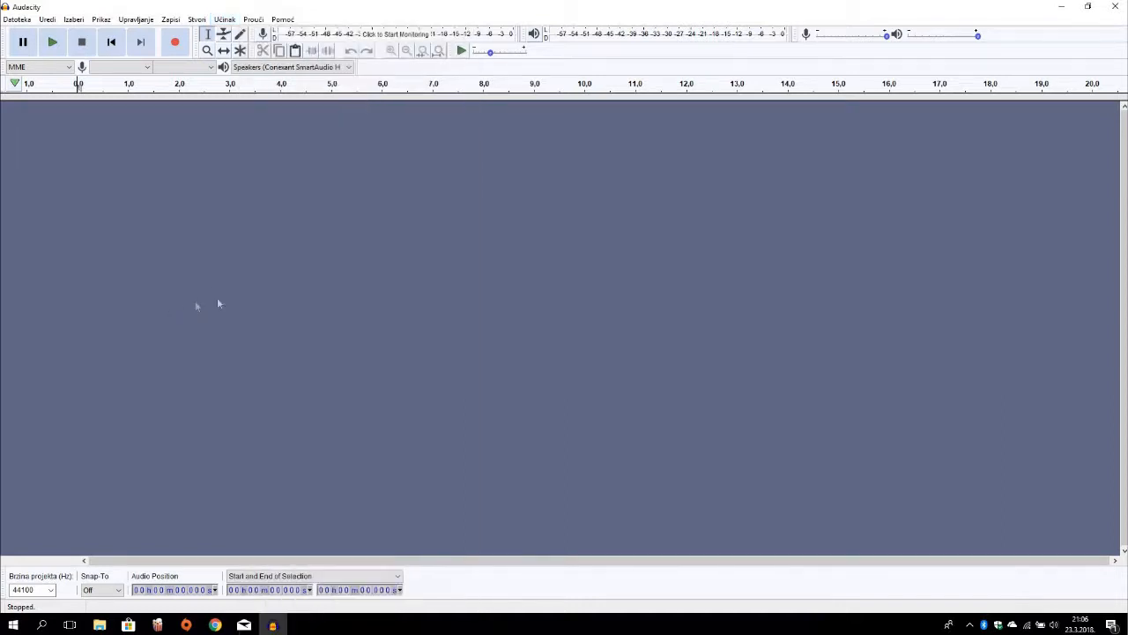
mouse_move(477, 311)
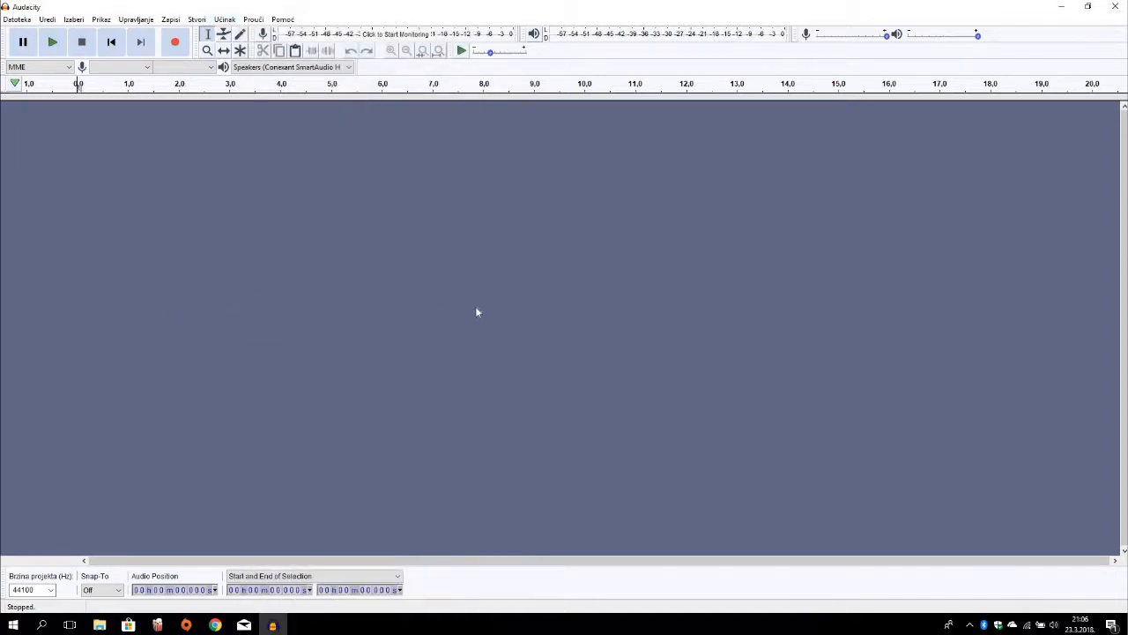
mouse_move(485, 311)
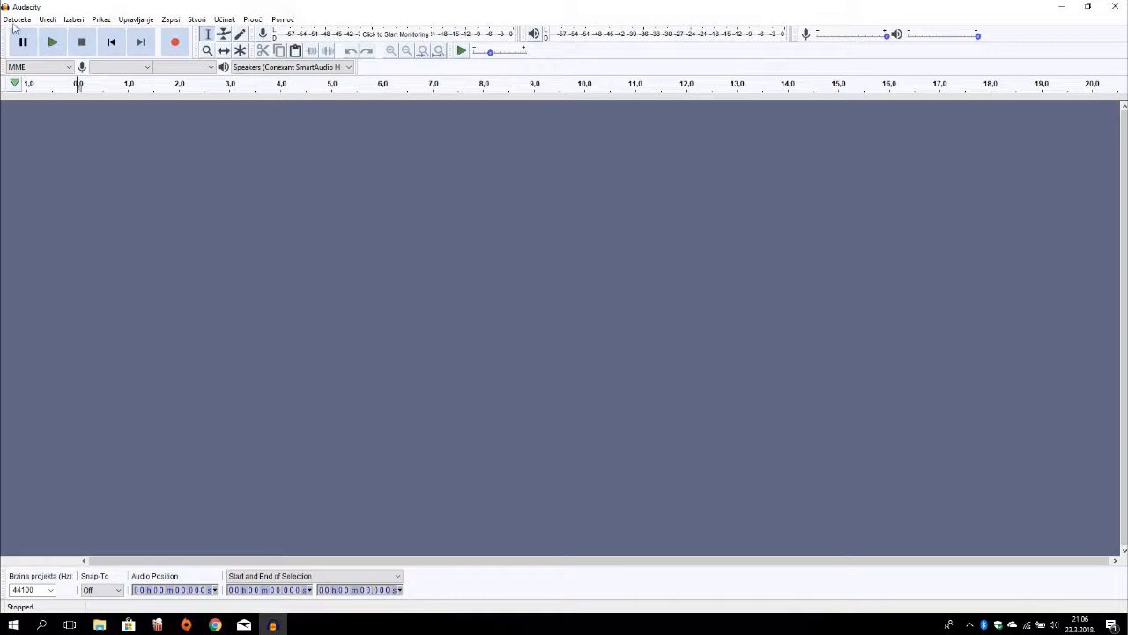
Step: Show the Datoteke > Izvezi submenu listing MP3, WAV and OGG formats
click(14, 18)
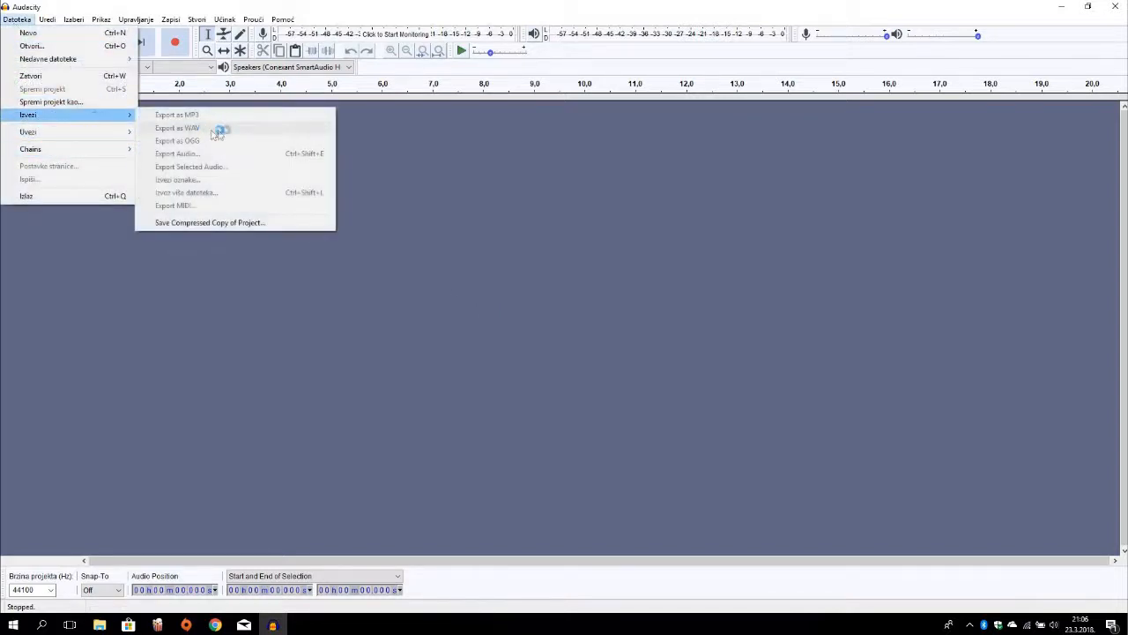
mouse_move(219, 134)
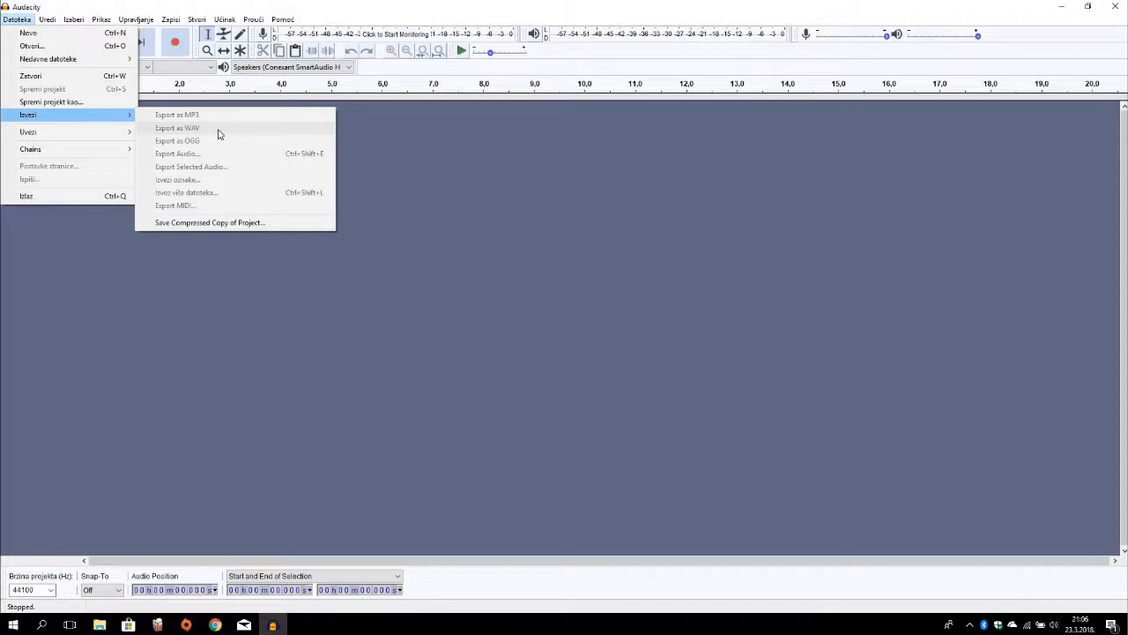
mouse_move(259, 284)
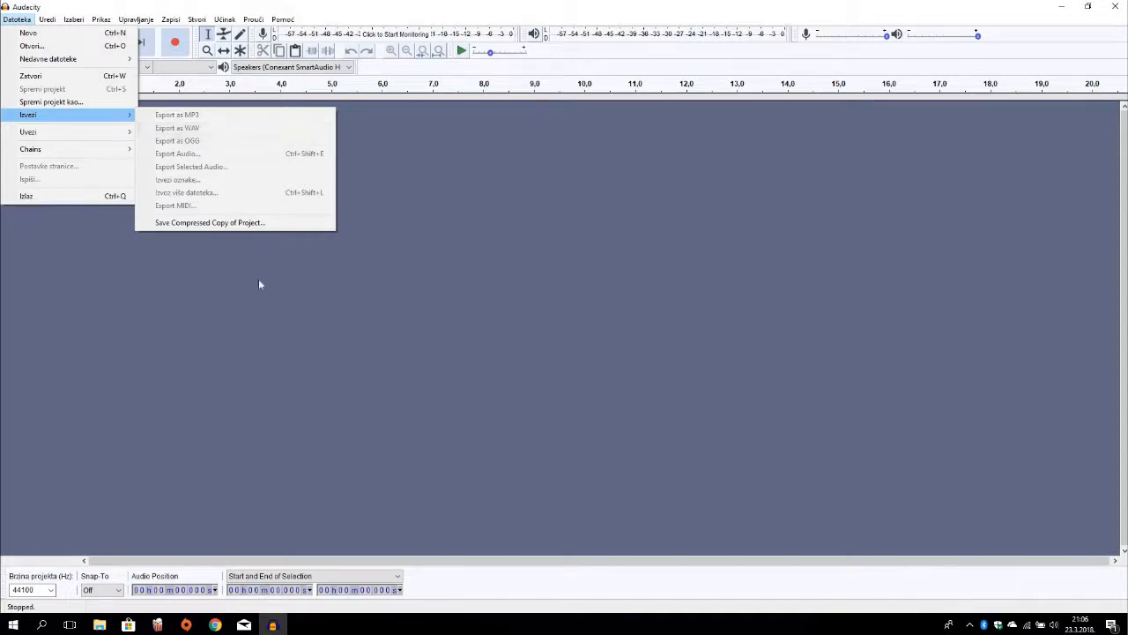